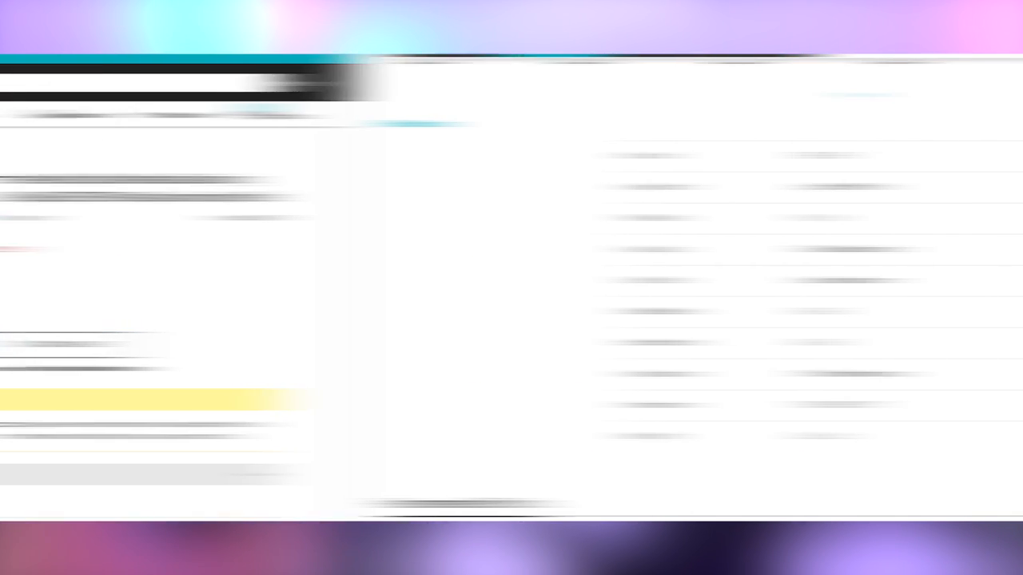
scroll(down, 3)
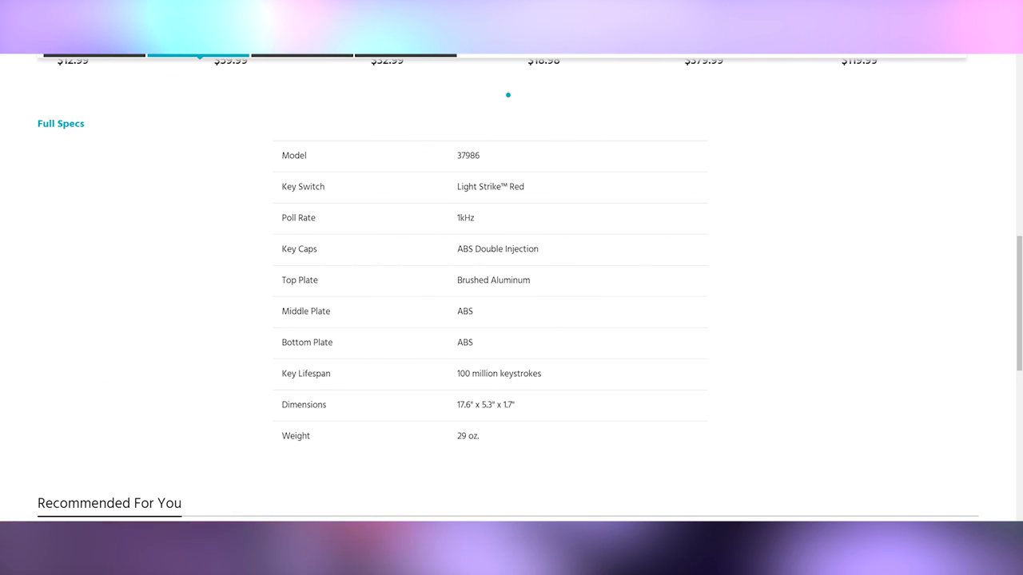